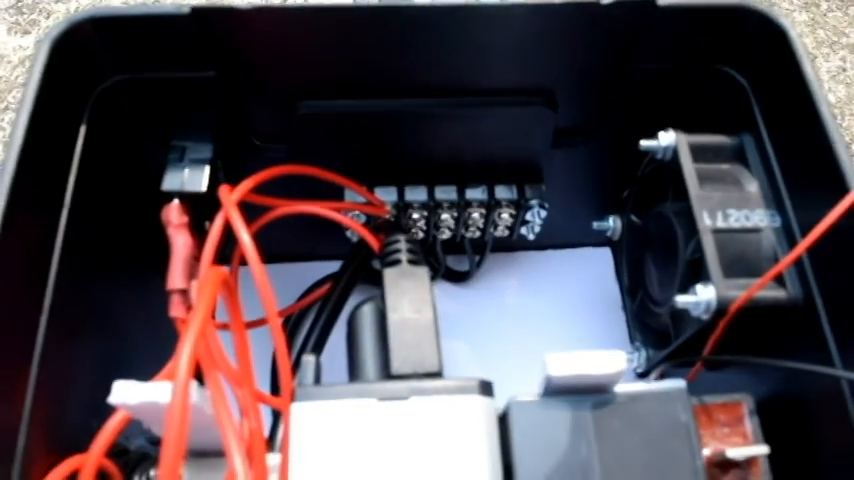
mouse_move(427, 240)
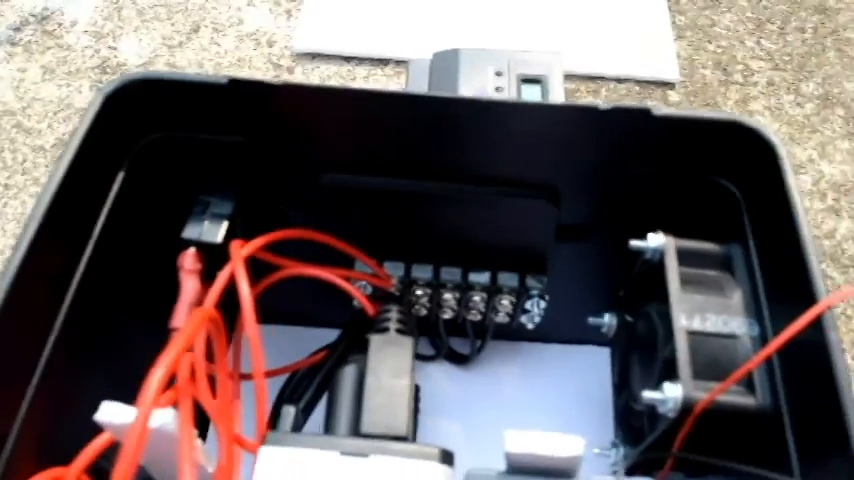